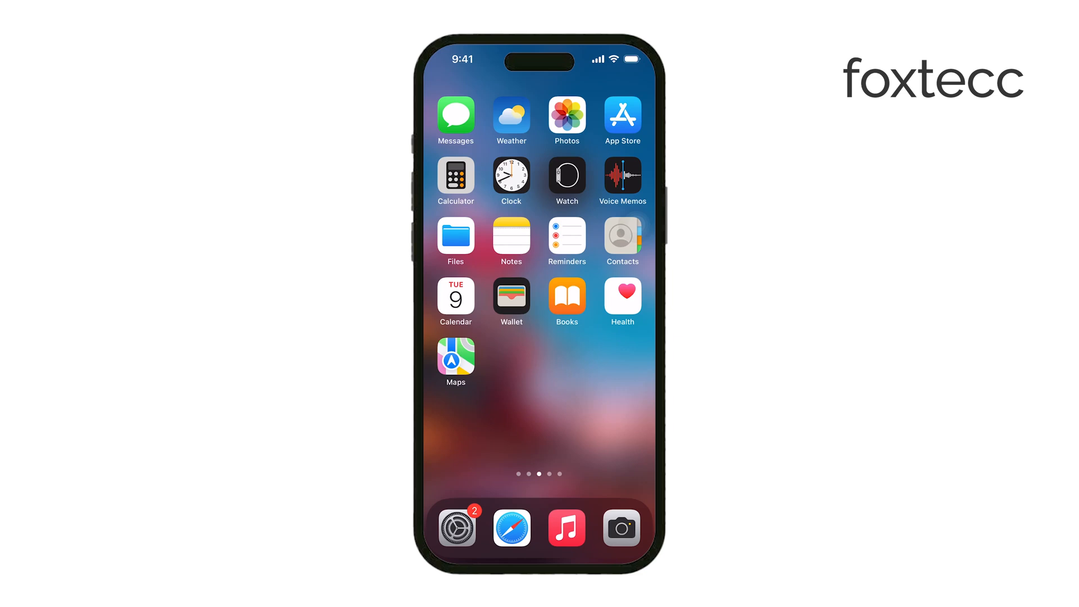
# - Glance at Safari's open tabs, then open Settings to Safari's Tabs section showing Close Tabs
pyautogui.click(437, 424)
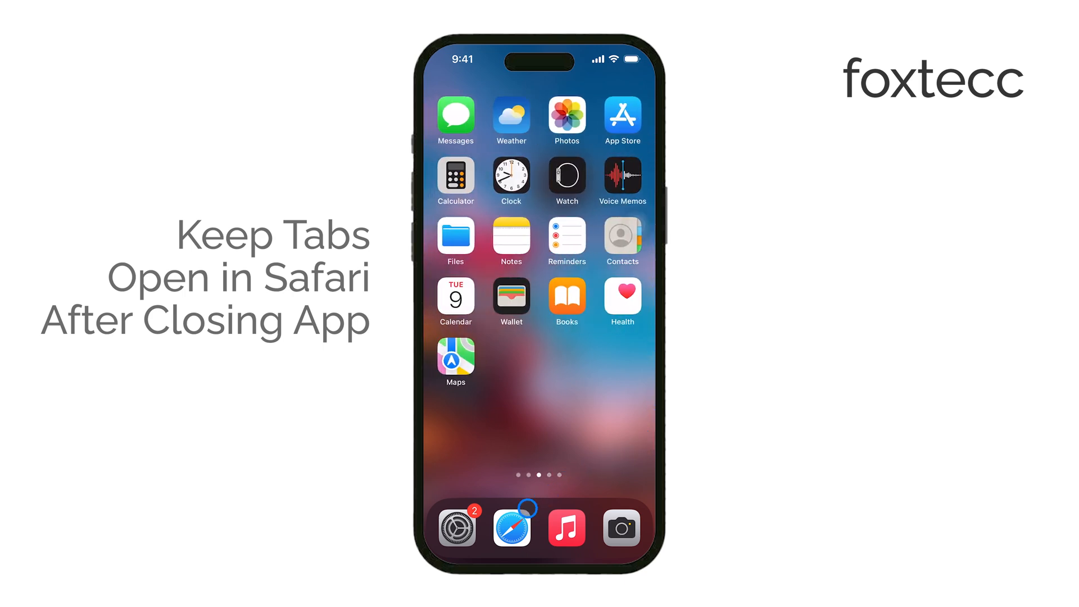
pyautogui.click(511, 527)
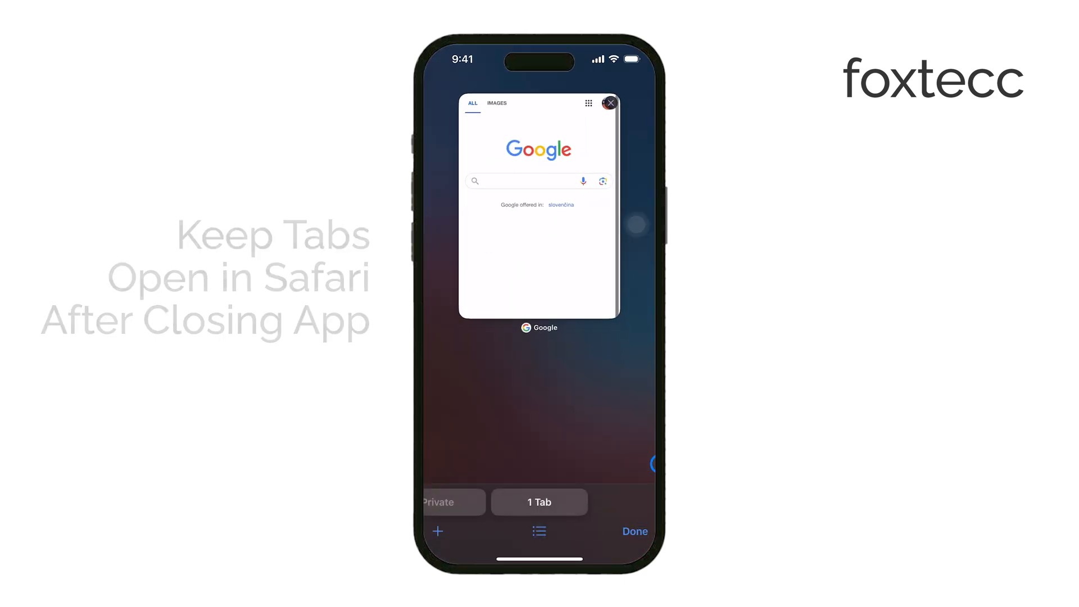
pyautogui.click(633, 531)
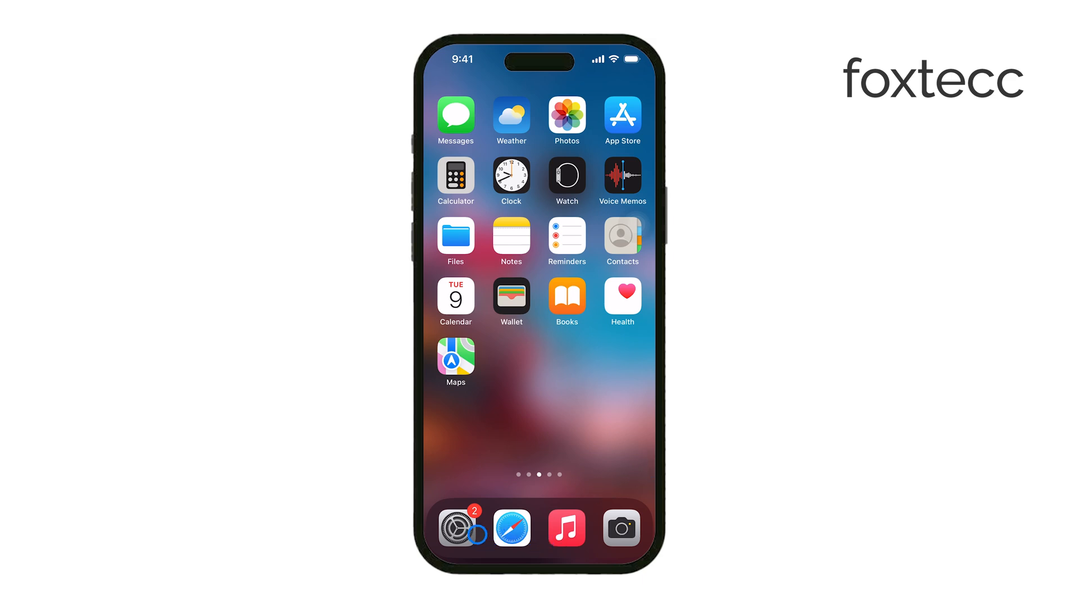
pyautogui.click(456, 527)
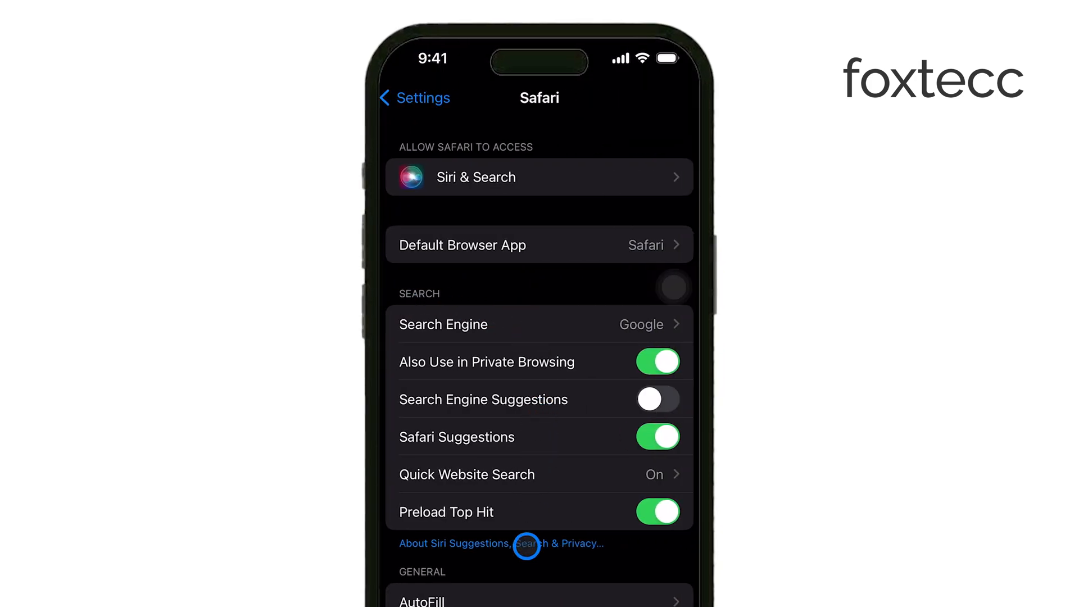
pyautogui.scroll(-3)
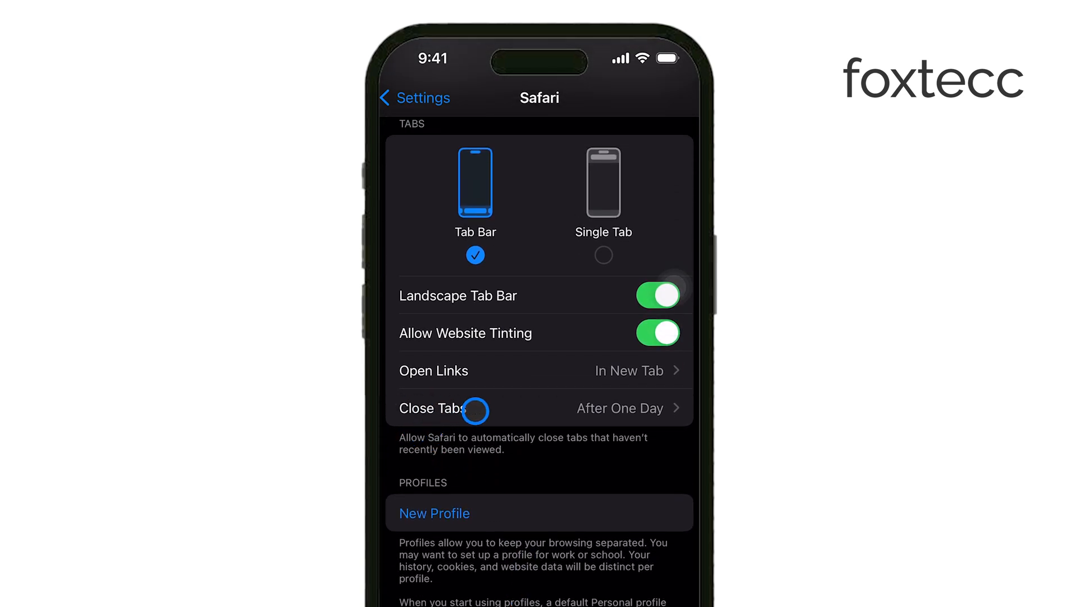
pyautogui.moveTo(522, 426)
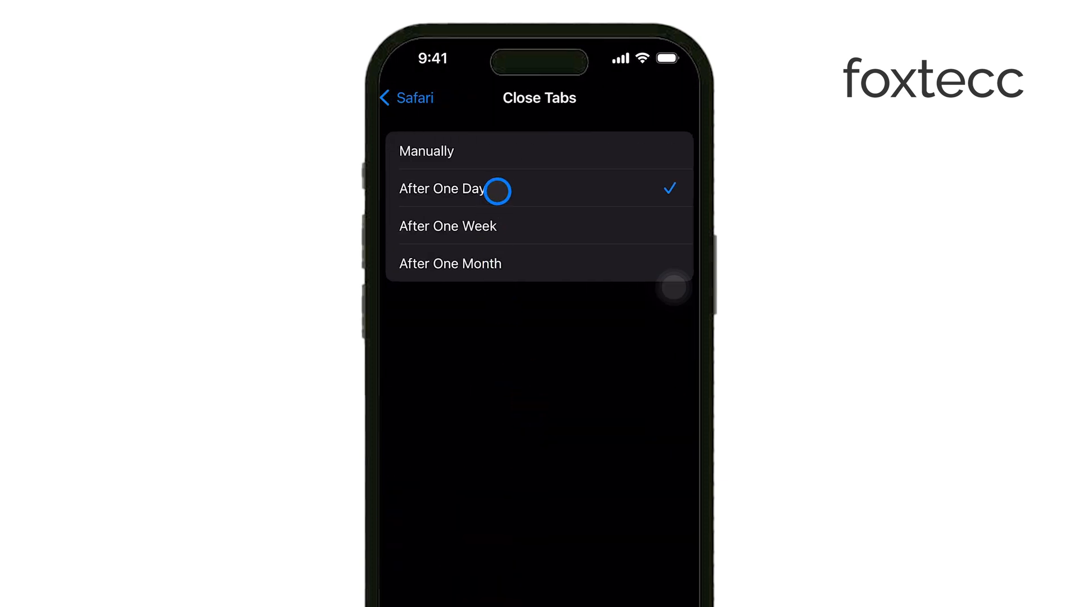
pyautogui.moveTo(496, 215)
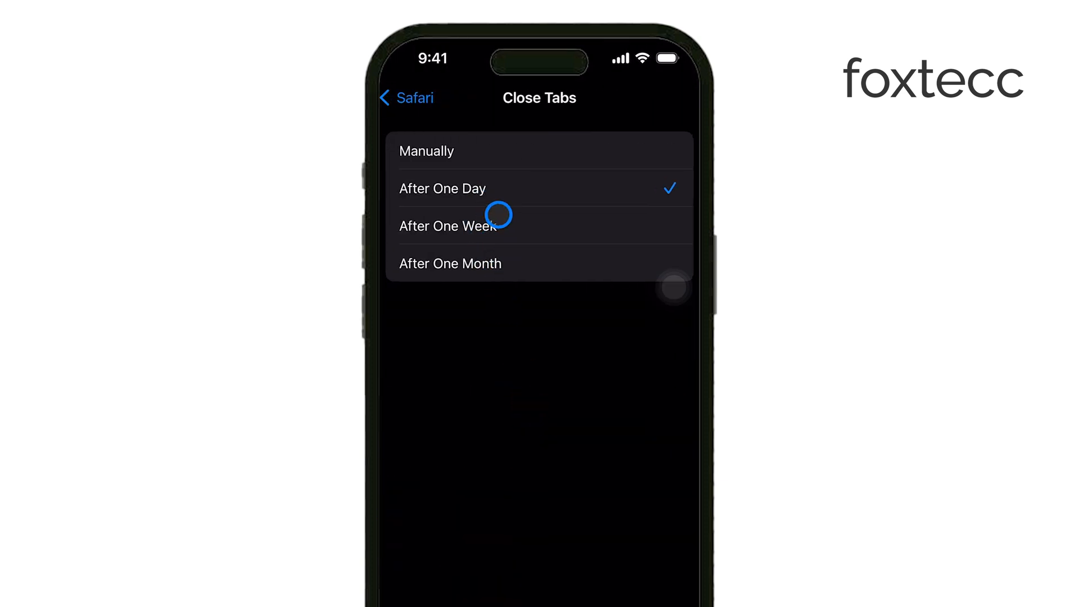
# - Set Safari's Close Tabs option to Manually and back out to the main Settings list
pyautogui.click(448, 226)
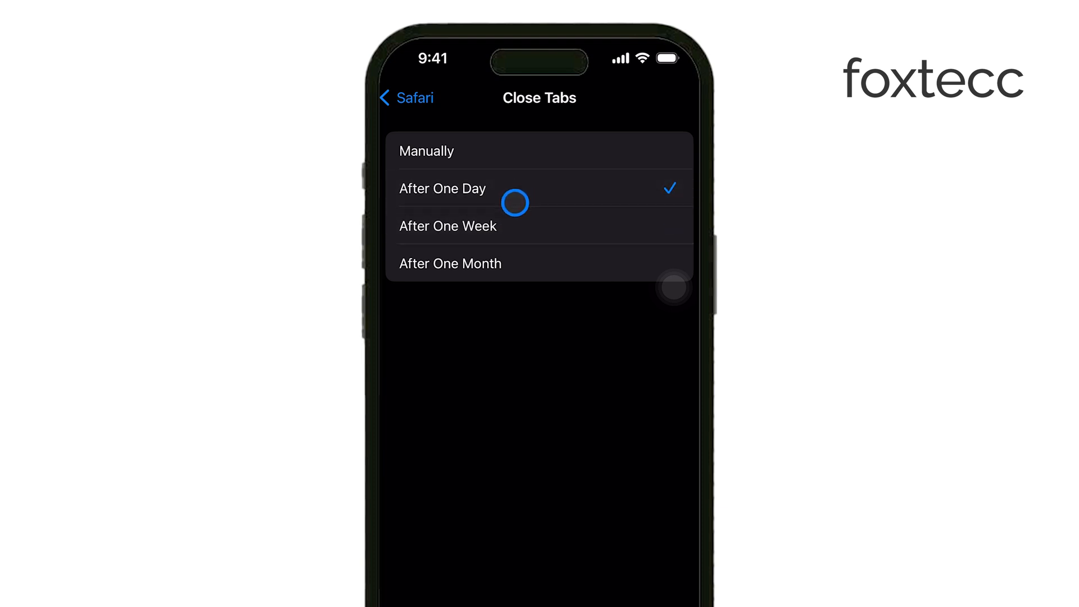
pyautogui.click(426, 151)
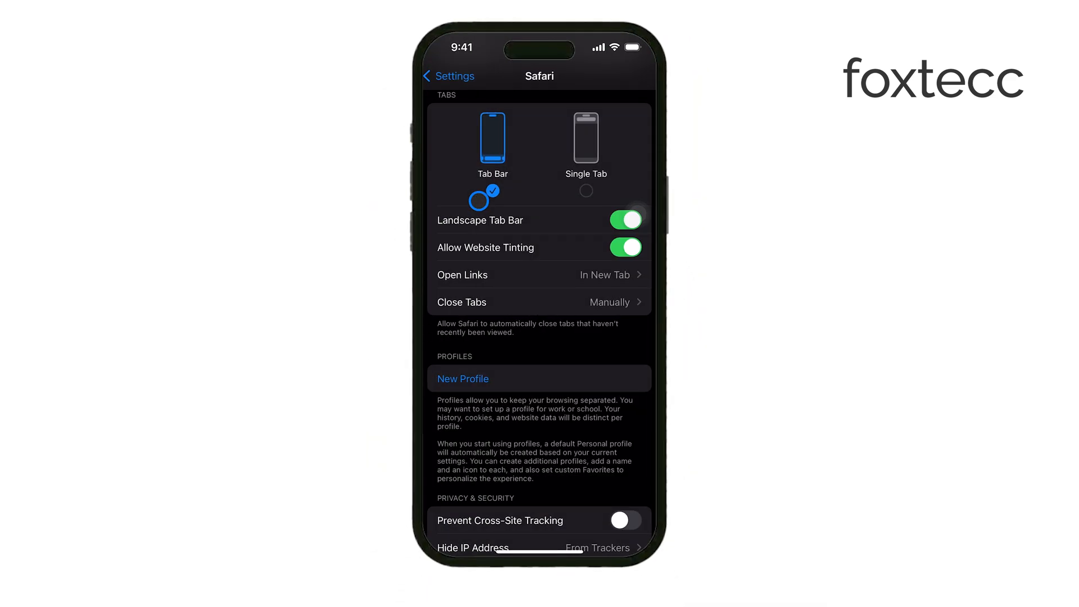
pyautogui.click(448, 76)
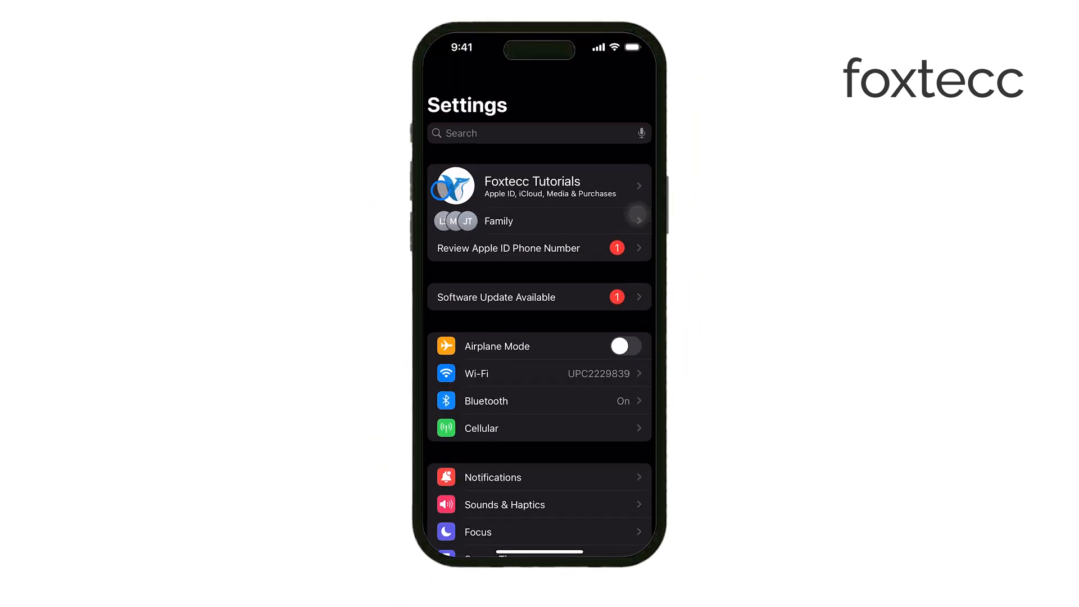
# - Switch off Safari under Apple ID > iCloud > Show All, choosing Keep on My iPhone
pyautogui.click(539, 186)
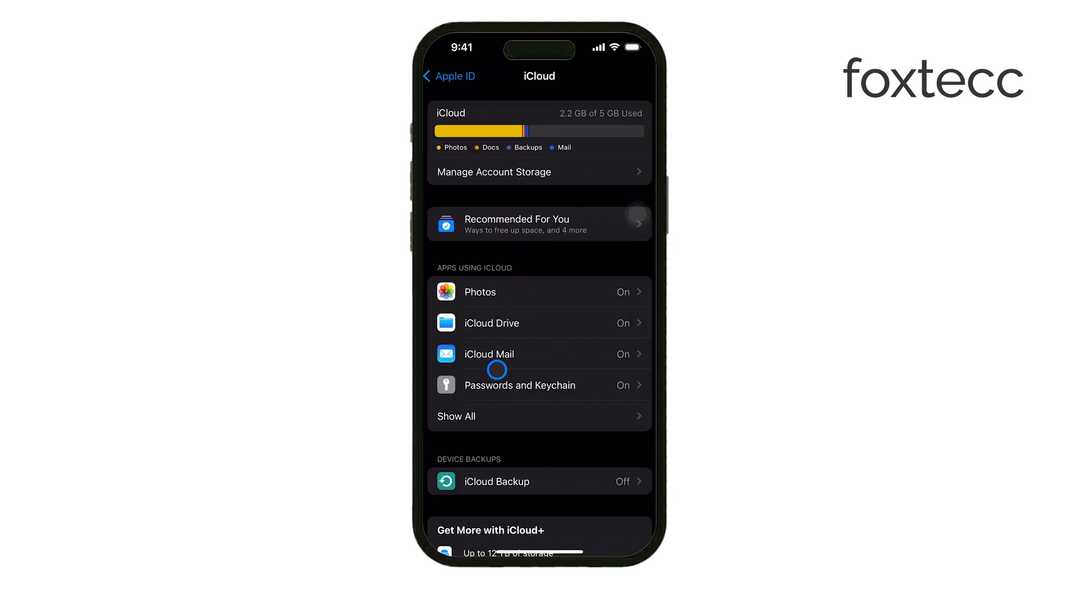
pyautogui.moveTo(549, 416)
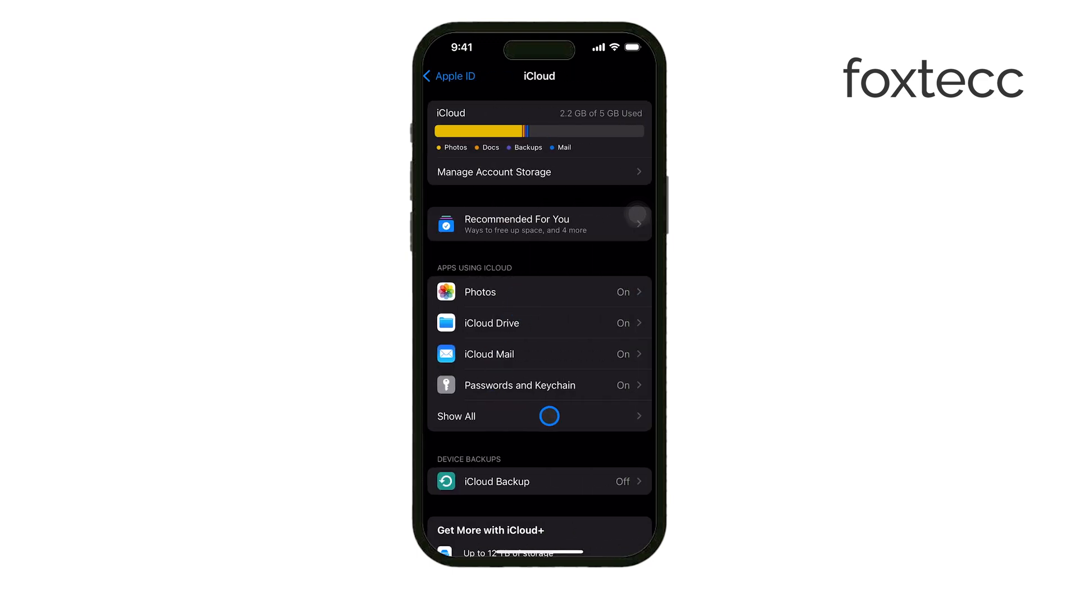
pyautogui.click(456, 415)
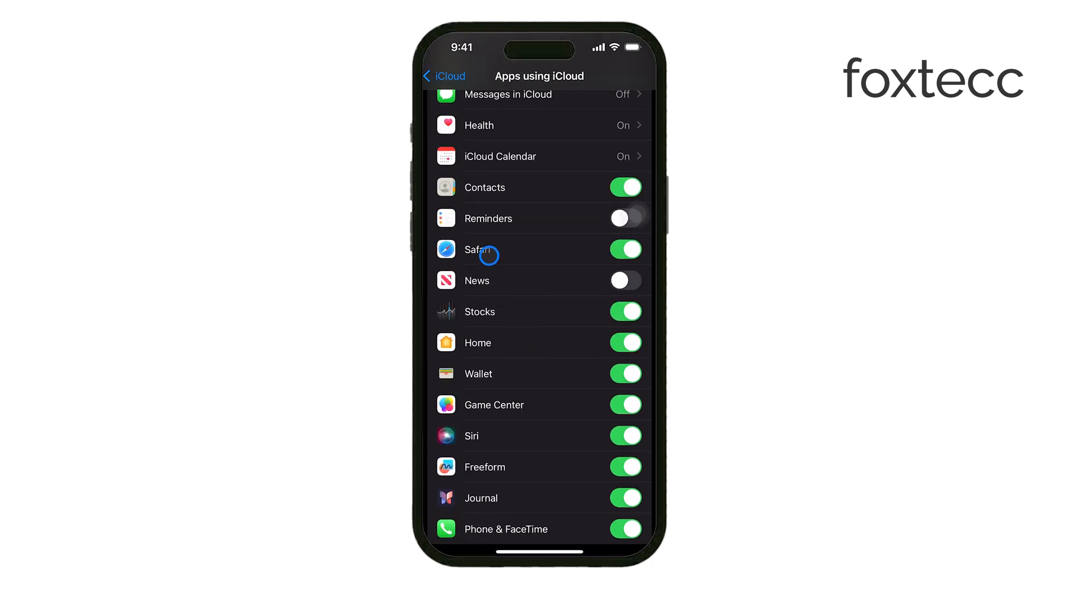
pyautogui.click(624, 249)
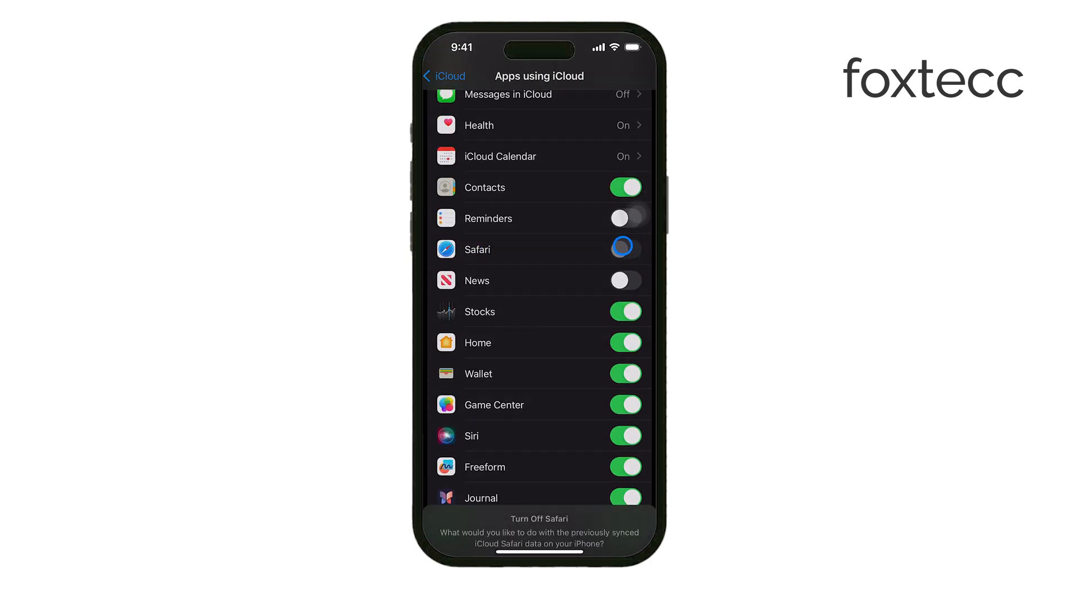
pyautogui.click(624, 249)
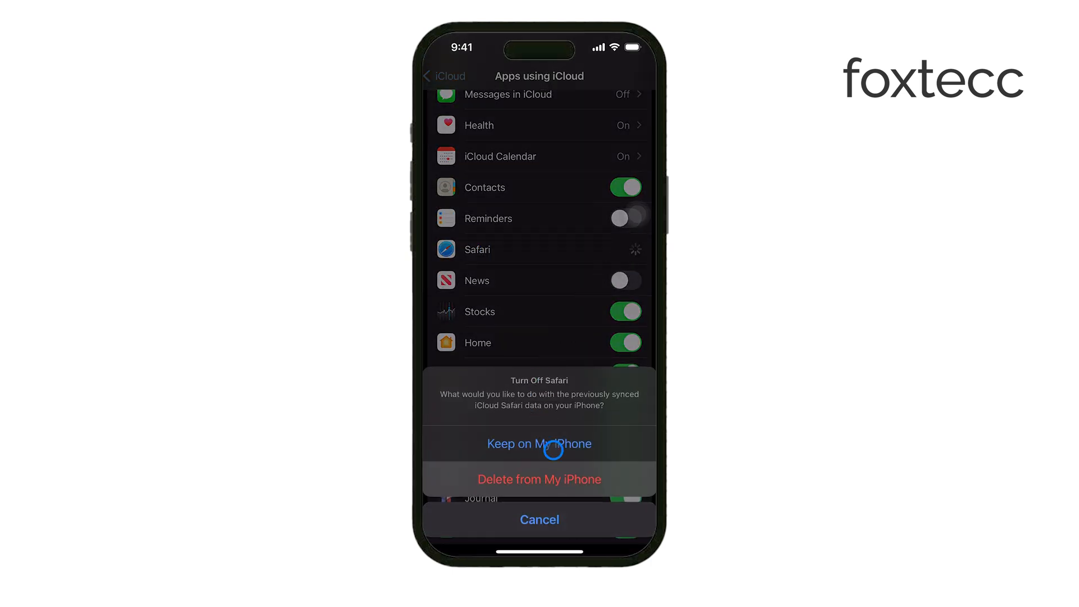
pyautogui.click(539, 443)
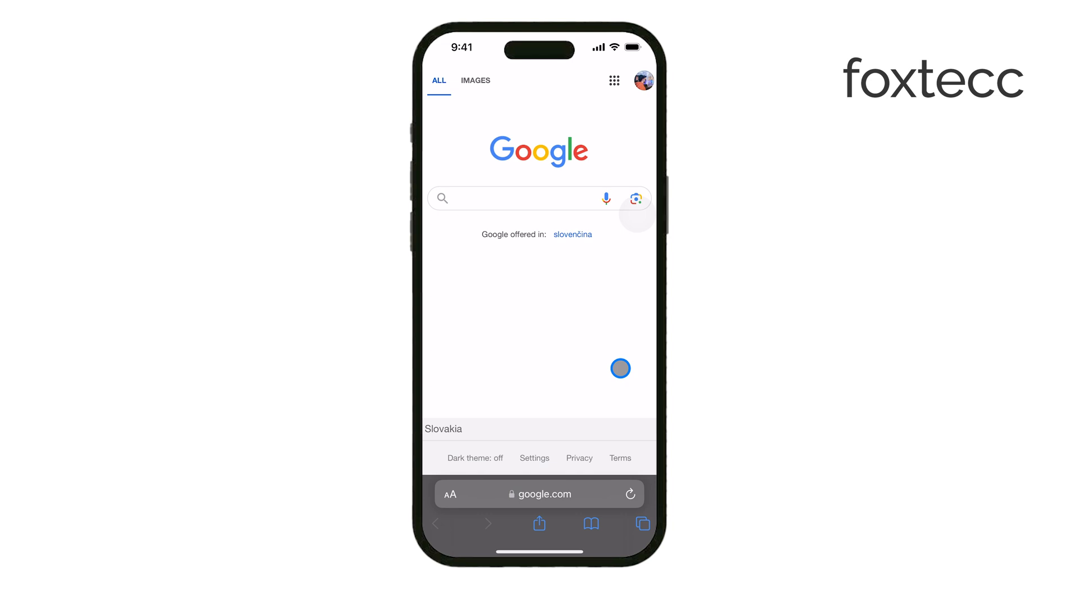
# - Reopen the recently closed Etsy tab from the tabs overview and open Safari's History list
pyautogui.click(641, 524)
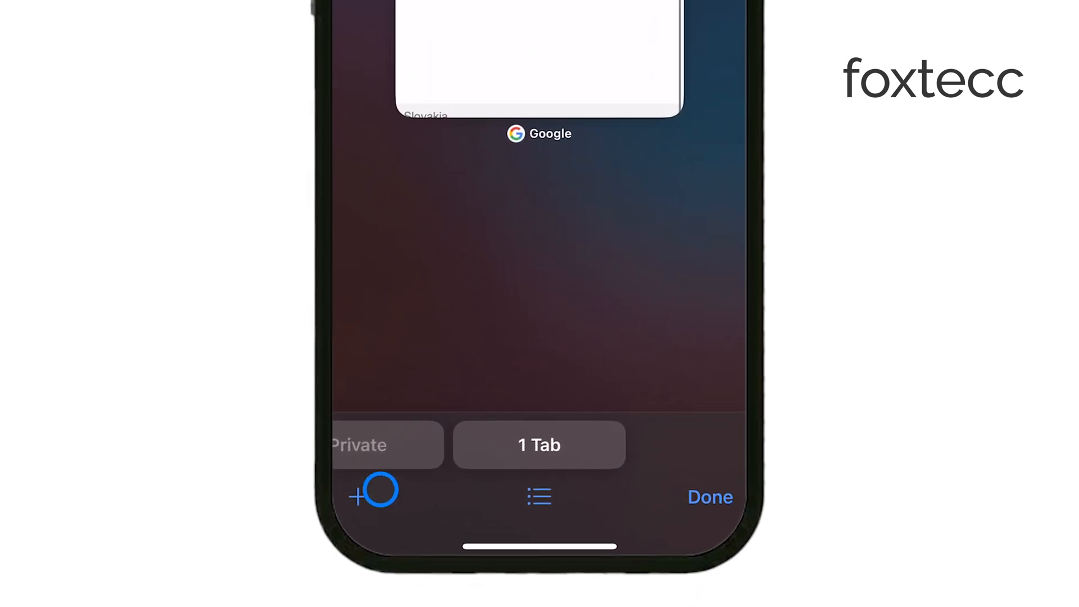
pyautogui.click(539, 496)
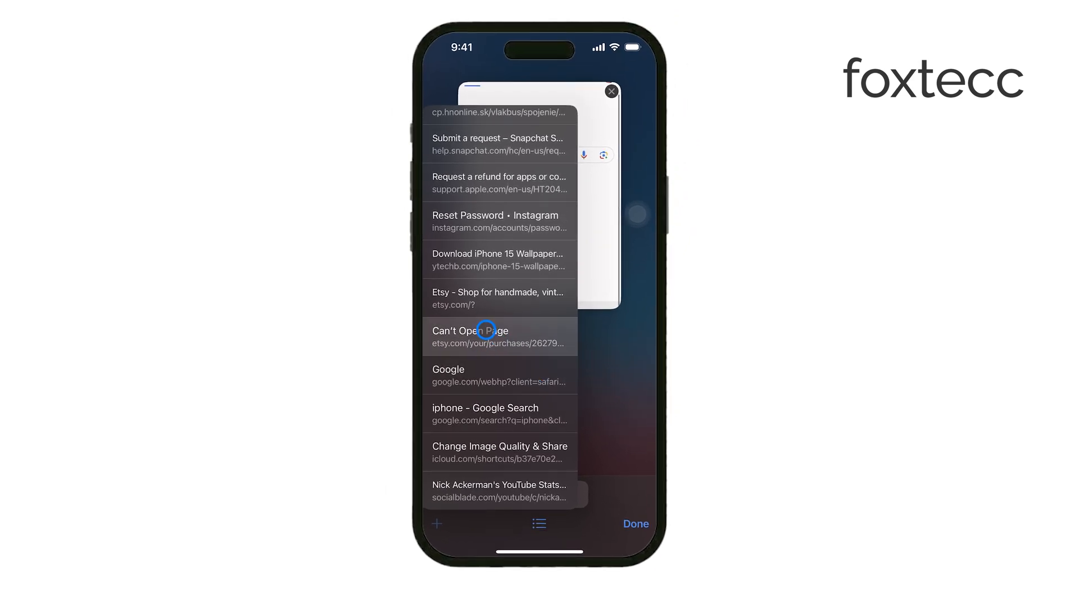
pyautogui.click(498, 297)
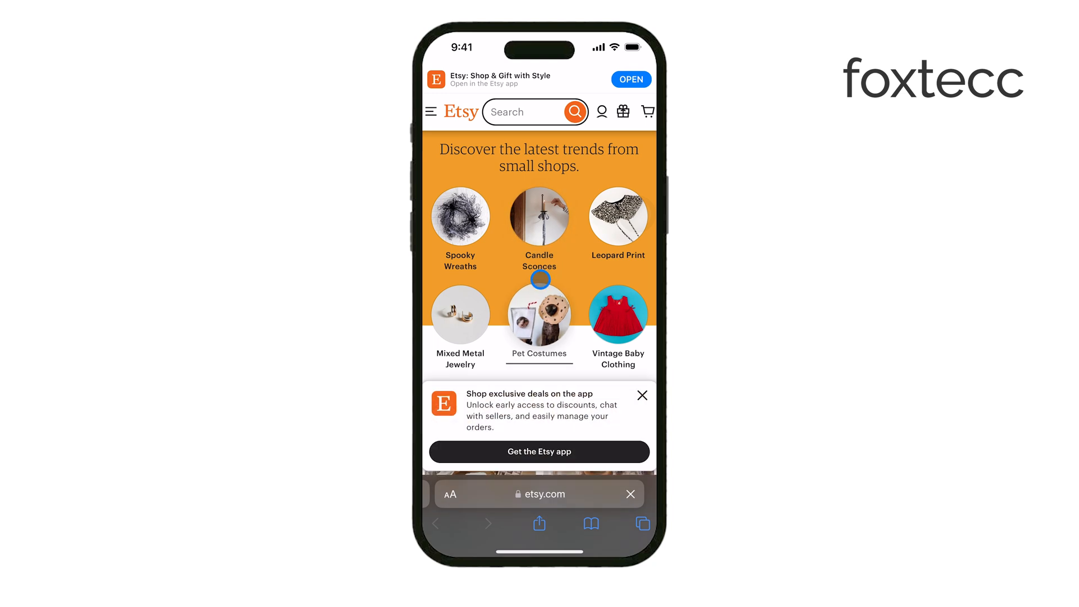
pyautogui.click(590, 523)
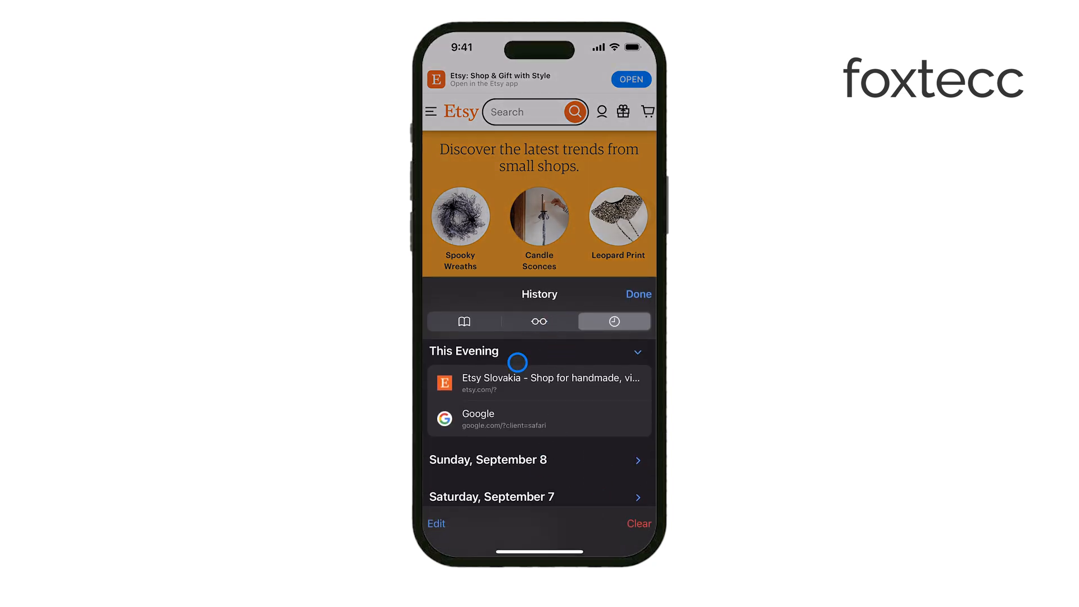
pyautogui.moveTo(530, 416)
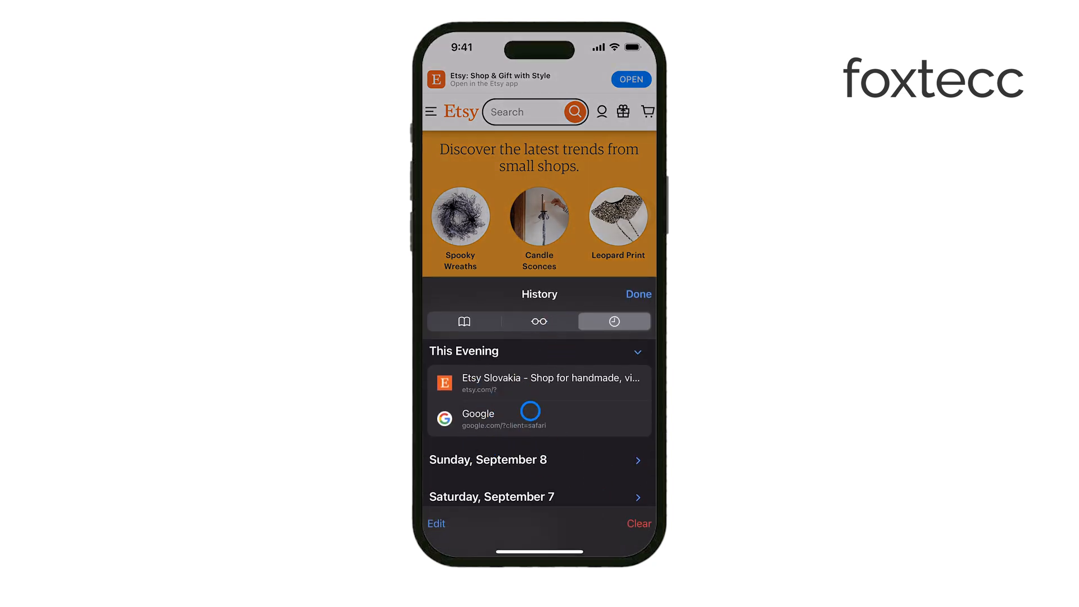